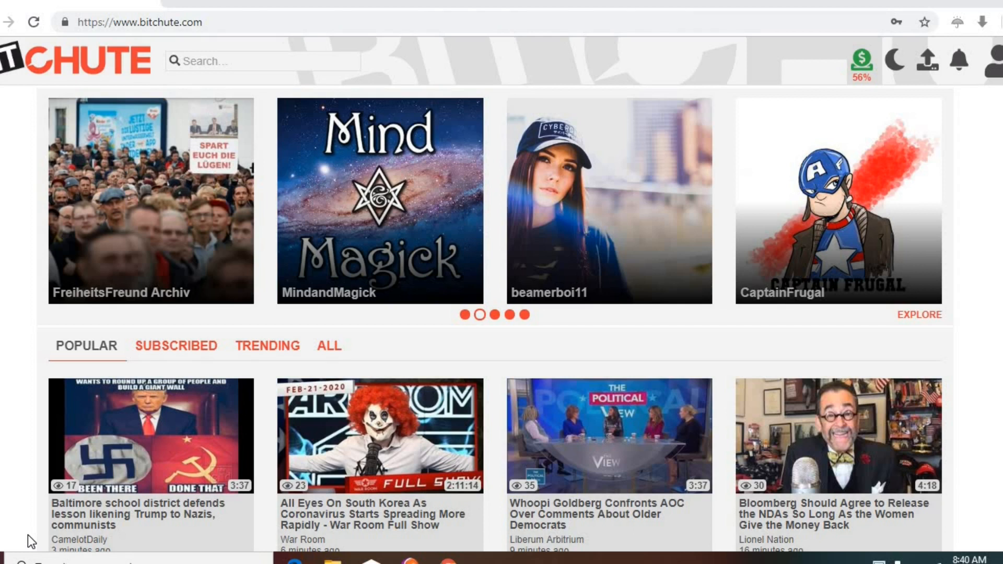
# Bring up BitChute's video upload page and its file chooser for the user's video folder.
pyautogui.click(91, 427)
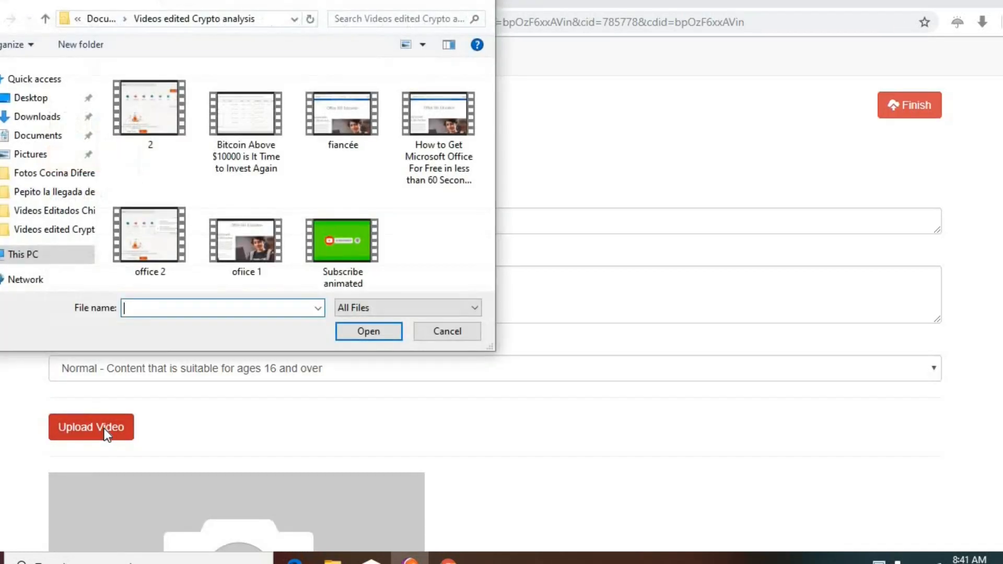
pyautogui.moveTo(342, 114)
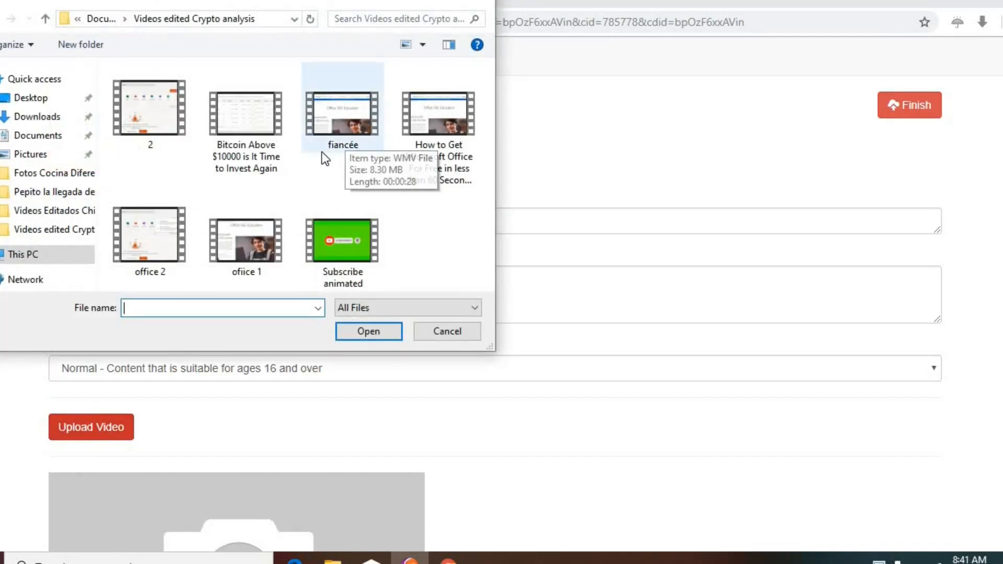
pyautogui.moveTo(345, 114)
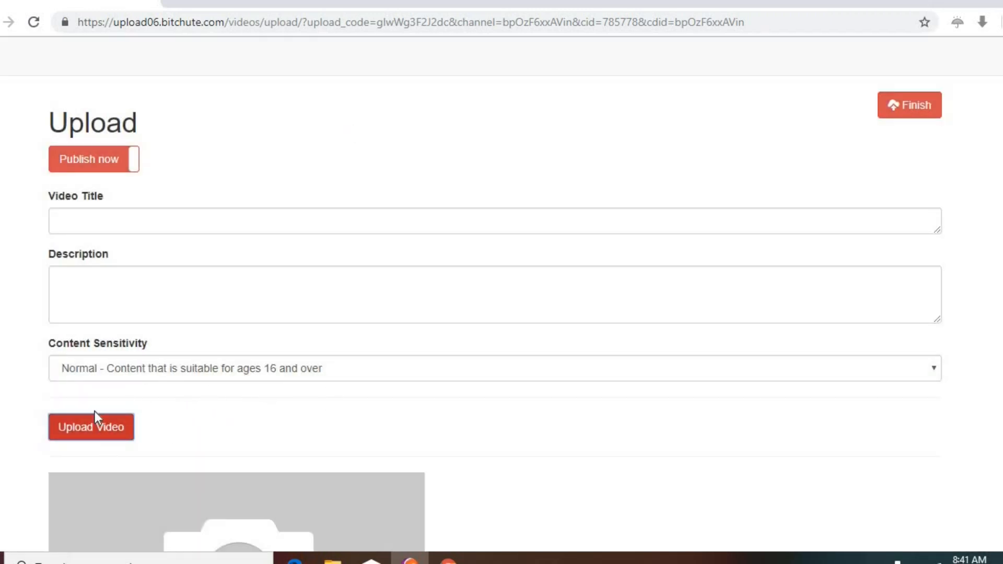
pyautogui.moveTo(148, 407)
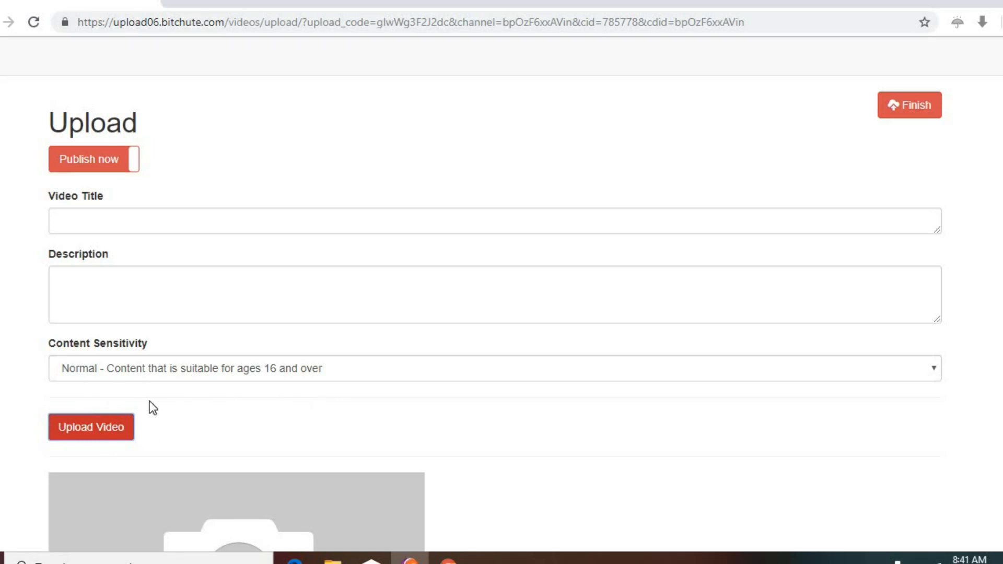
pyautogui.moveTo(603, 406)
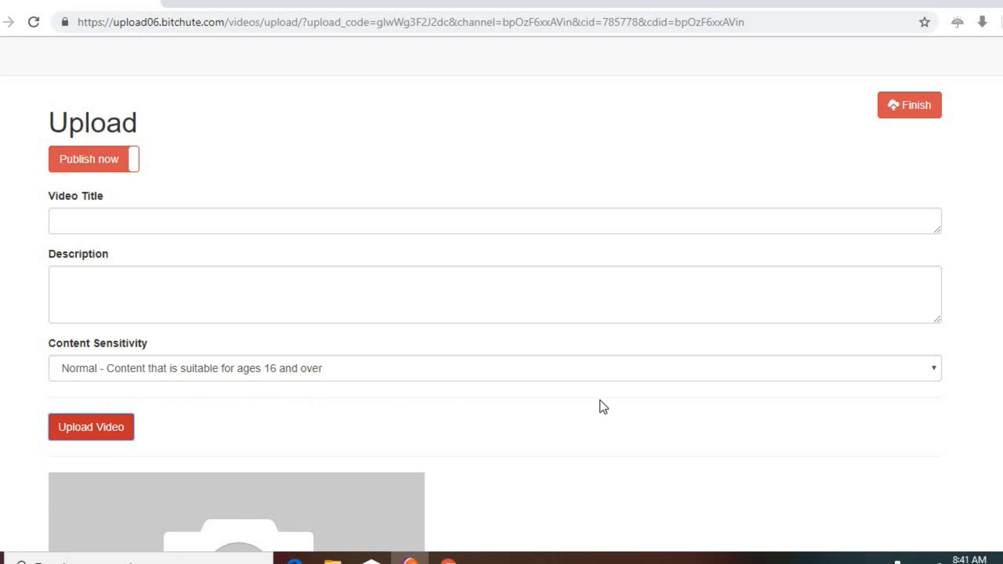
pyautogui.moveTo(313, 446)
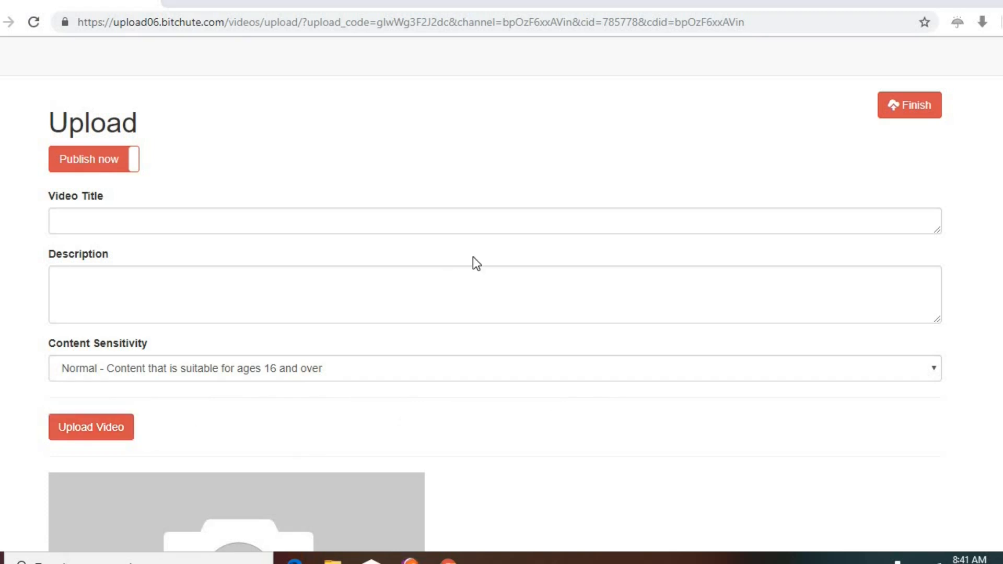
pyautogui.rightClick(449, 227)
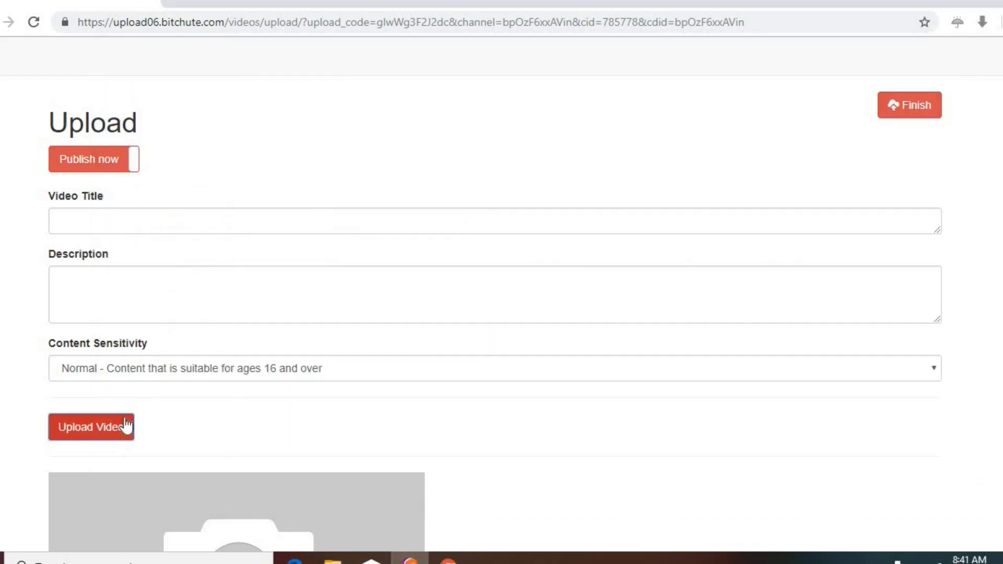
# Upload the WMV video file and let the Uploading progress reach 100%.
pyautogui.click(91, 427)
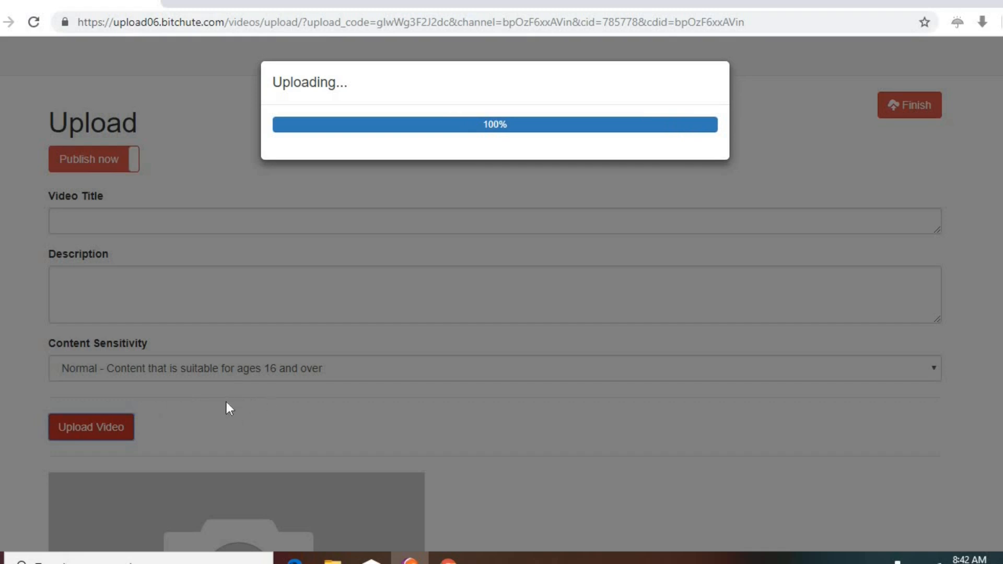
pyautogui.moveTo(248, 414)
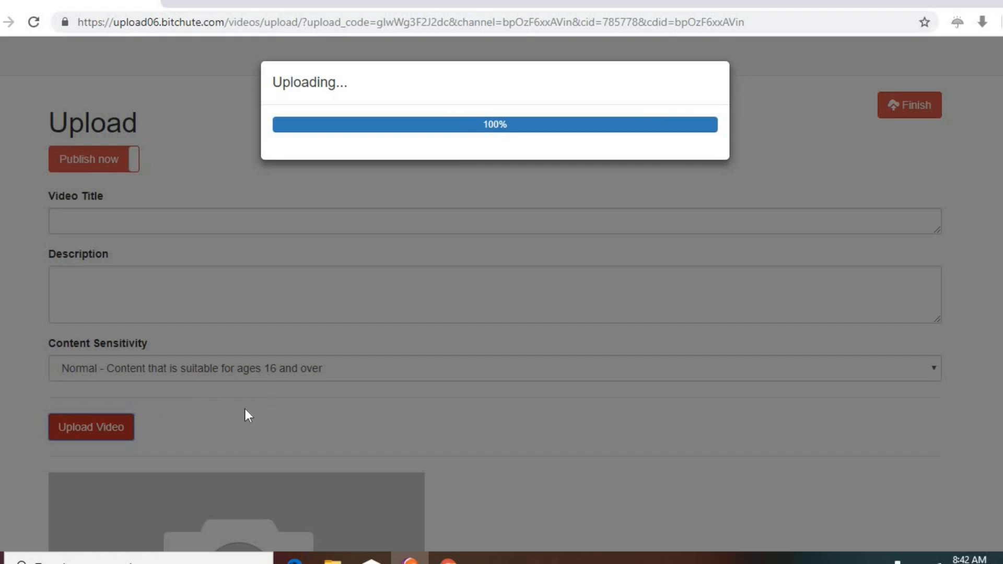